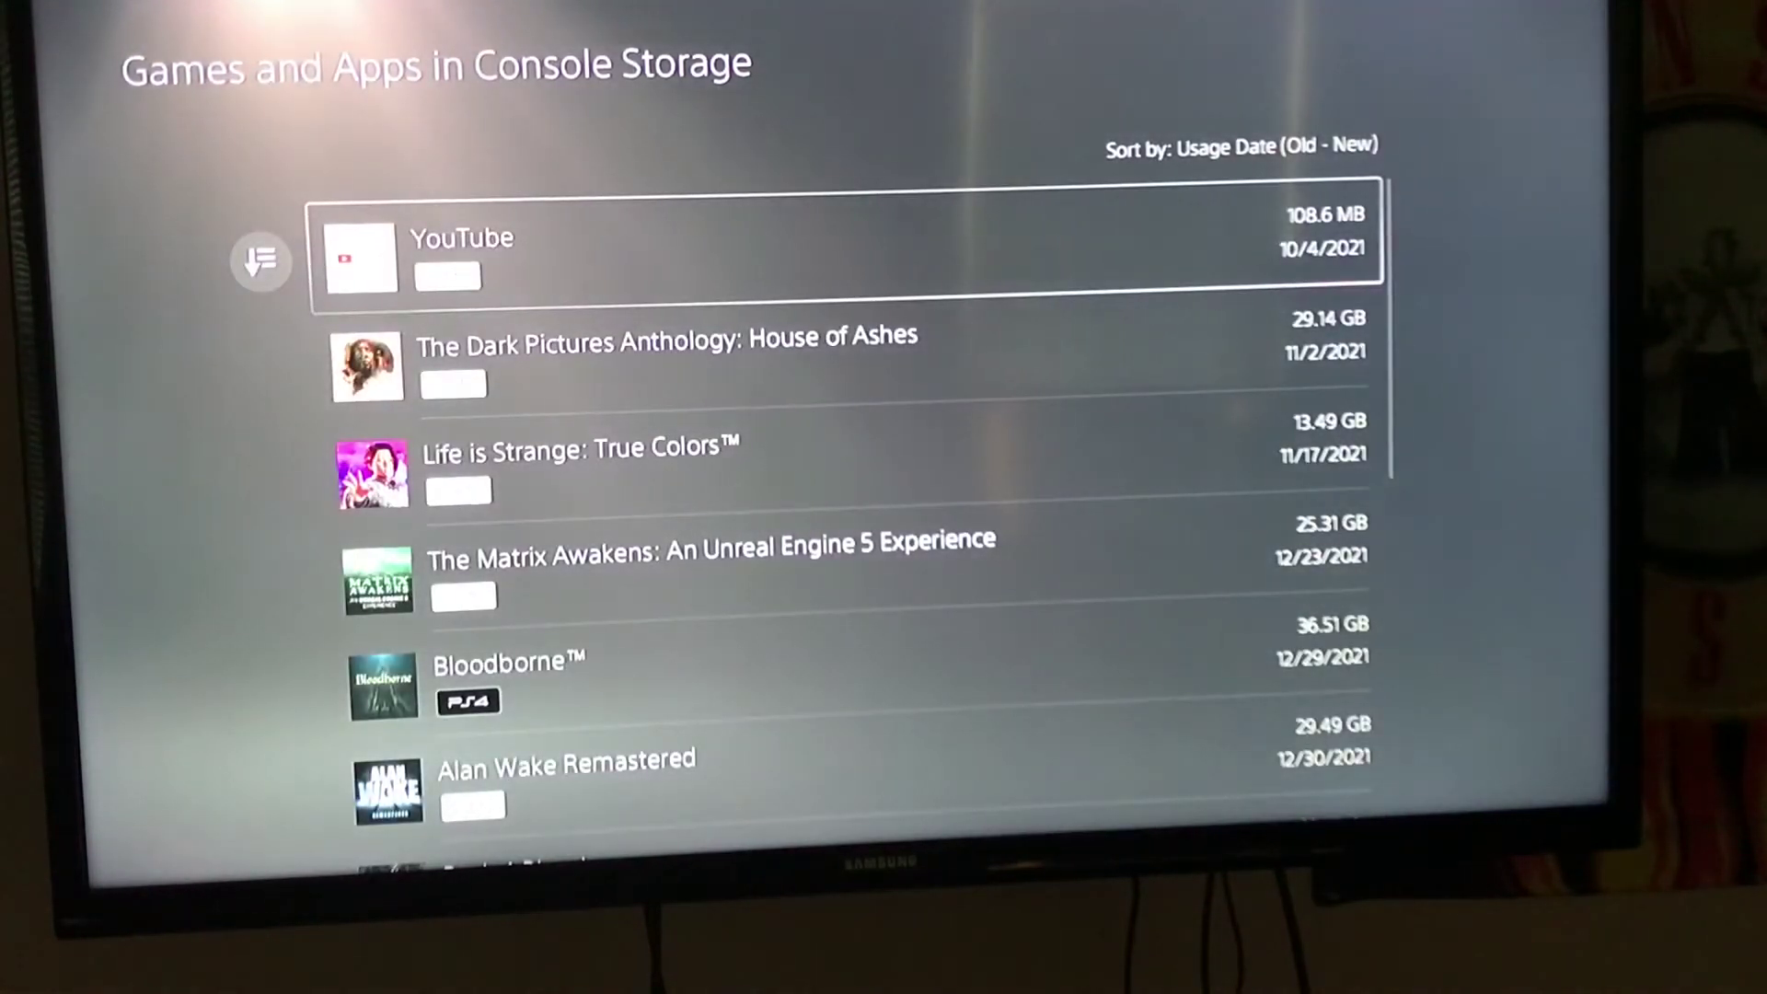
Bring up the options menu on the console-storage games and apps list
{"action": "key", "text": "Down"}
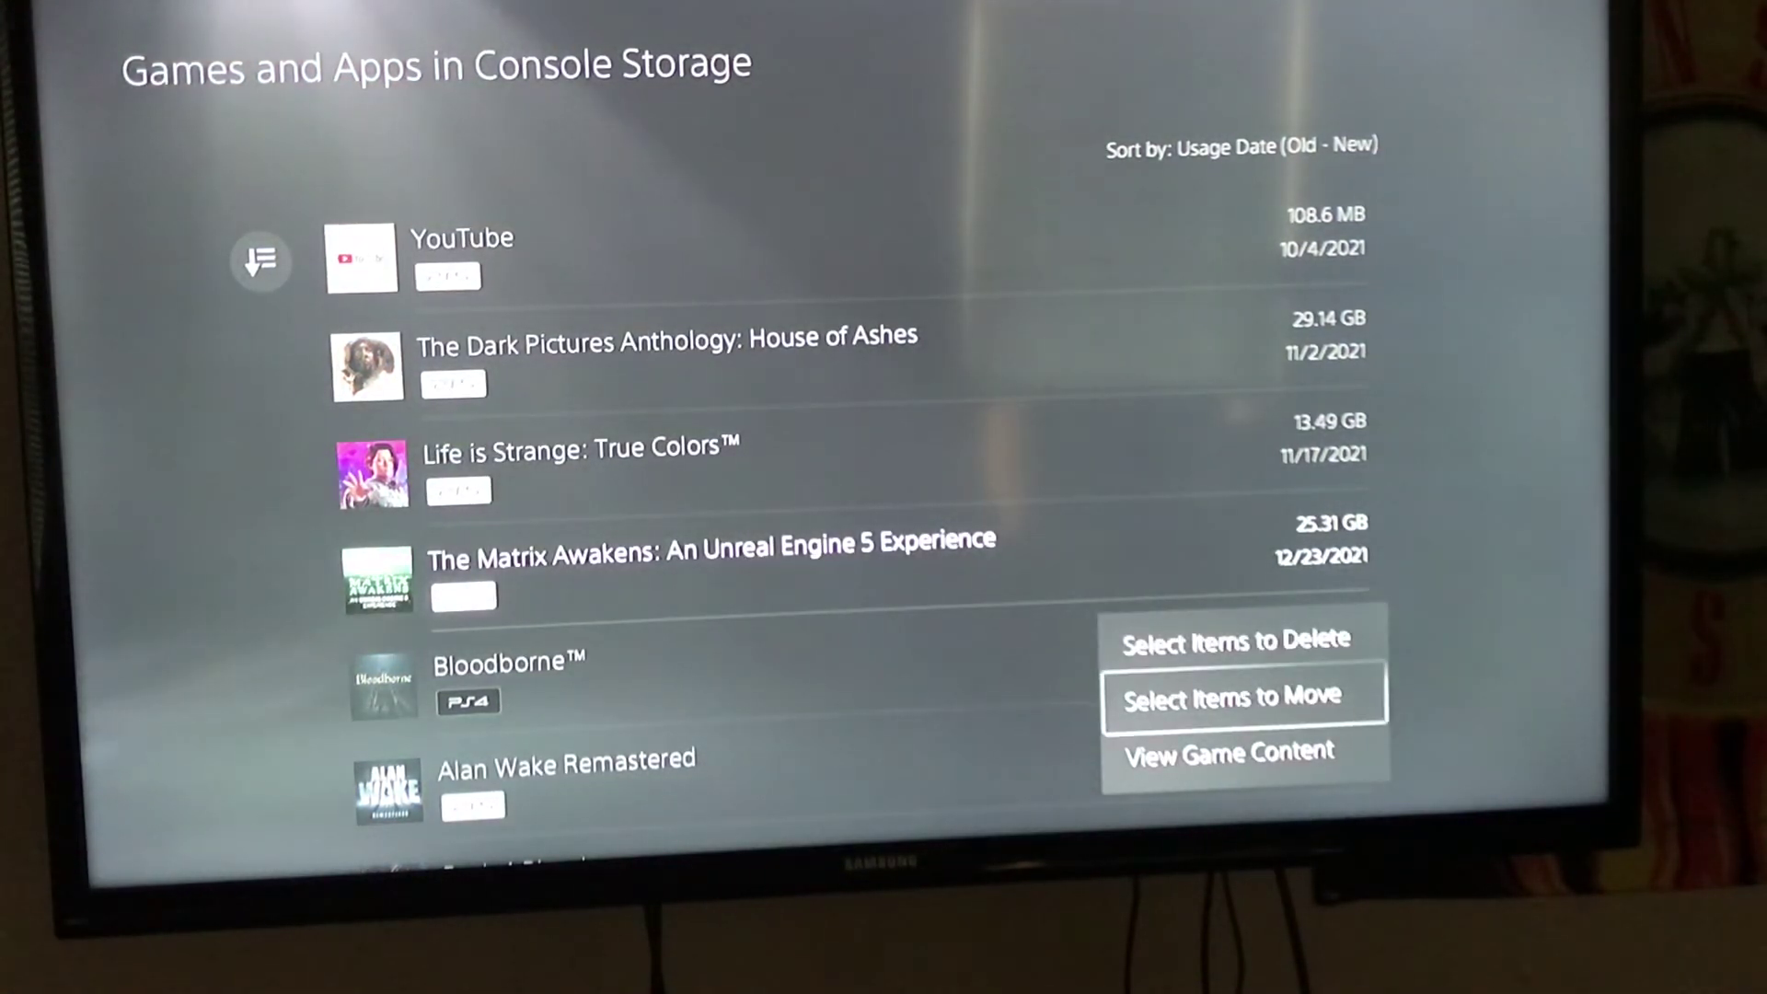
Choose 'Select Items to Move' to list games movable to the M.2 SSD
{"action": "left_click", "coordinate": [1233, 694]}
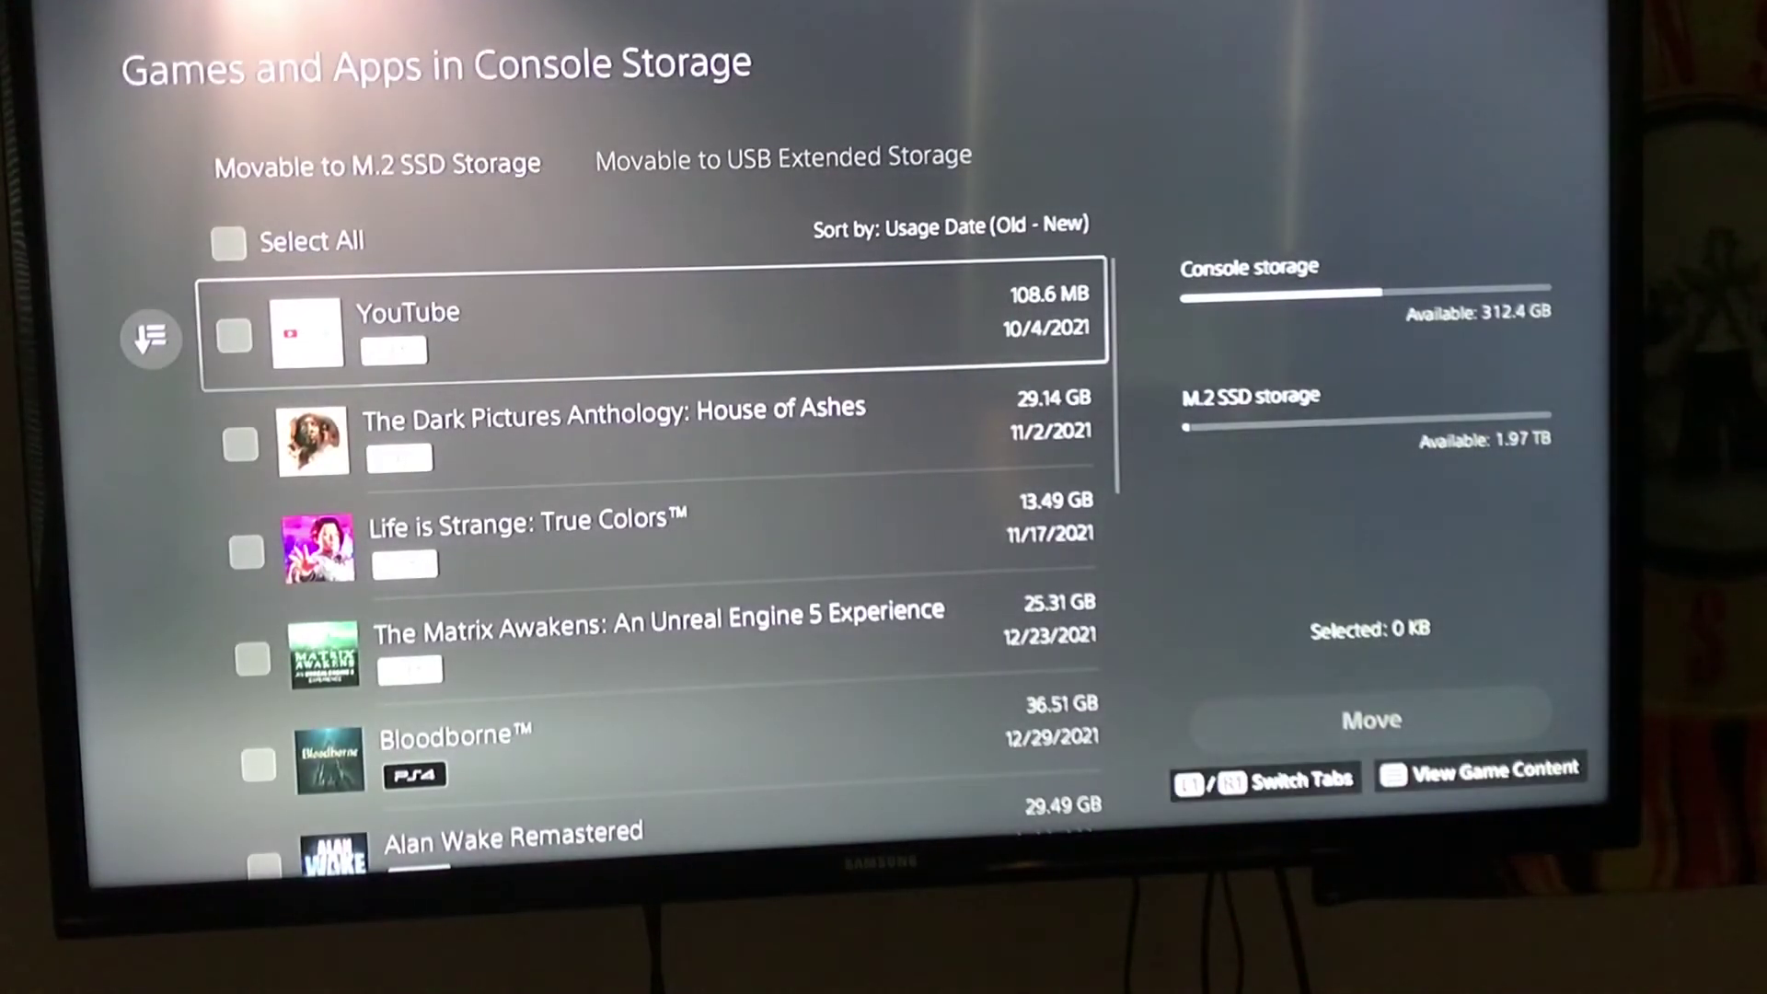
Tick Alan Wake Remastered, Life is Strange: True Colors and House of Ashes, then move them
{"action": "scroll", "scroll_direction": "down", "scroll_amount": 3}
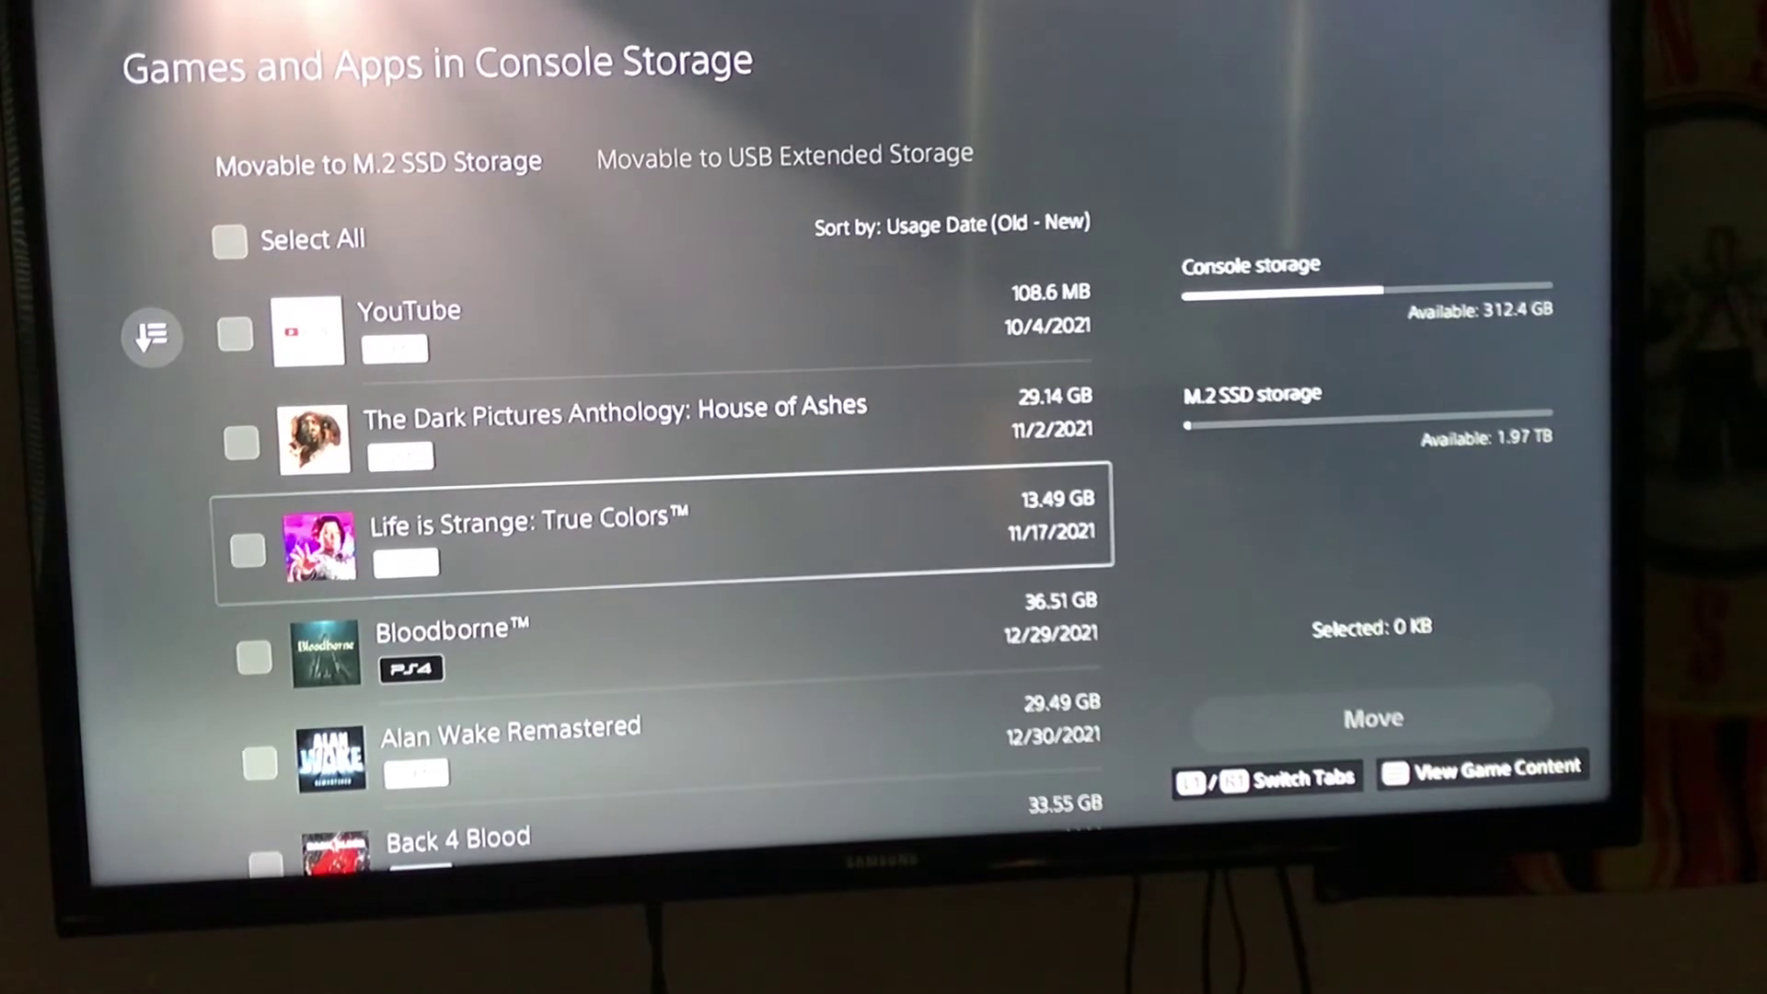
{"action": "left_click", "coordinate": [246, 551]}
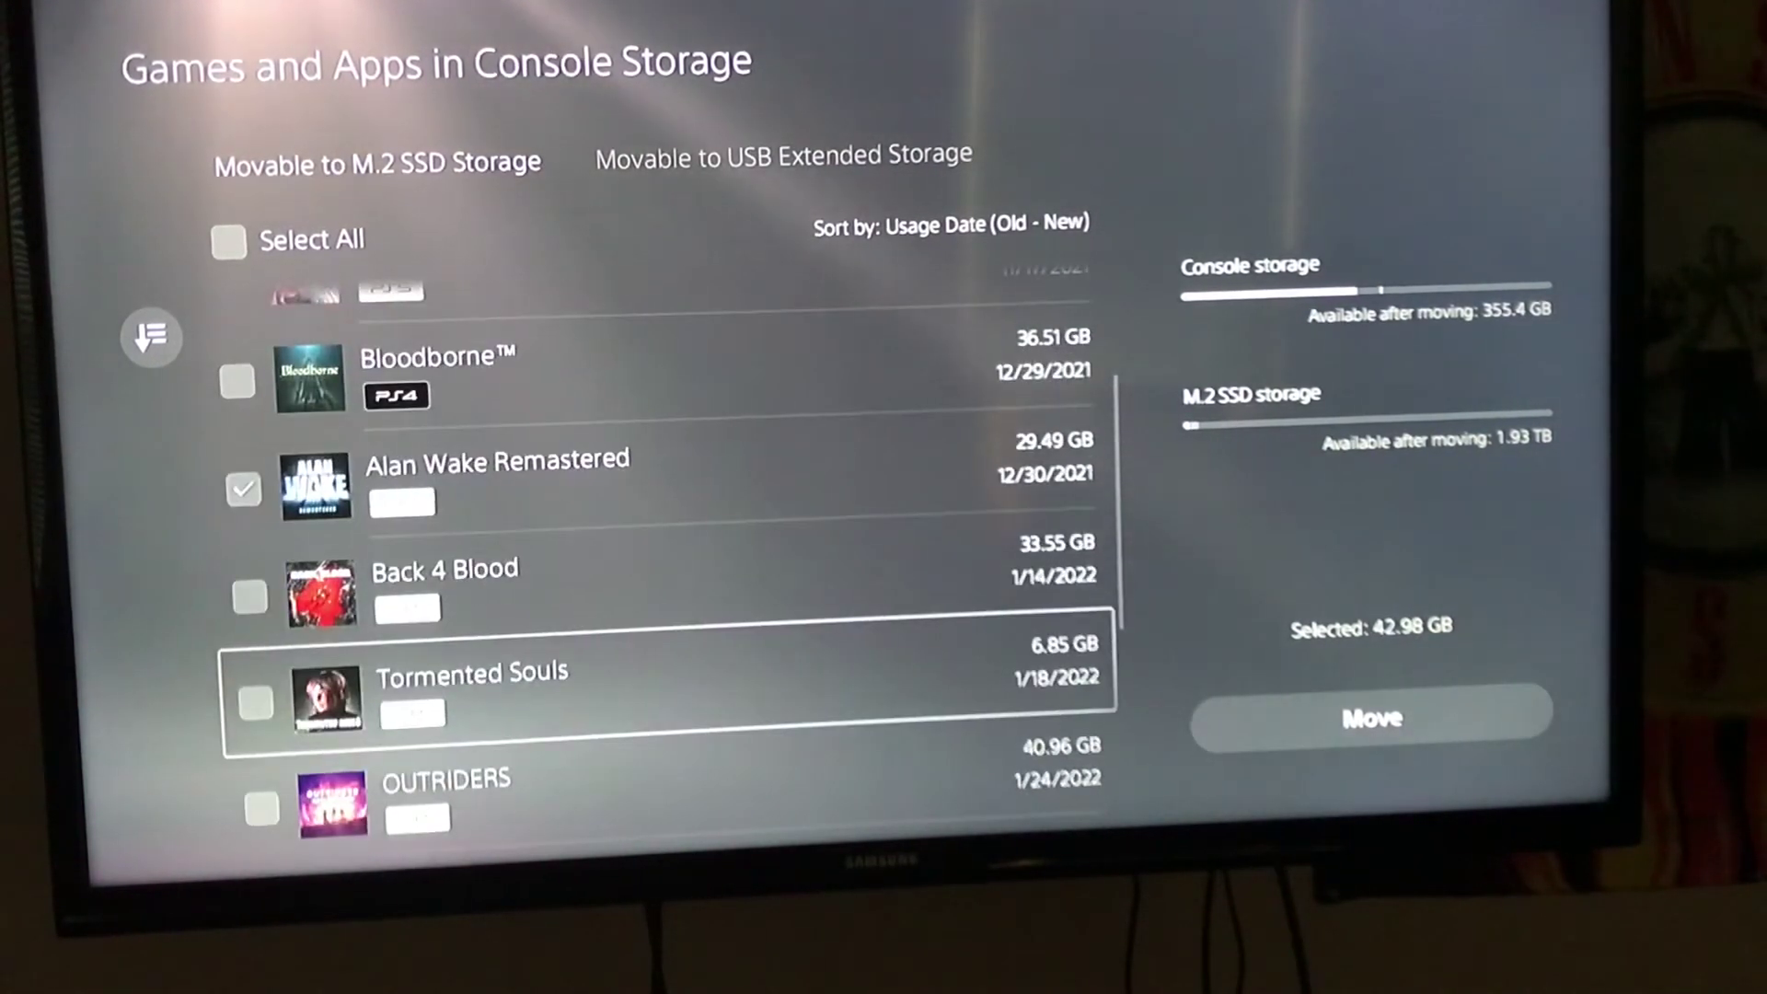
{"action": "scroll", "scroll_direction": "down", "scroll_amount": 3}
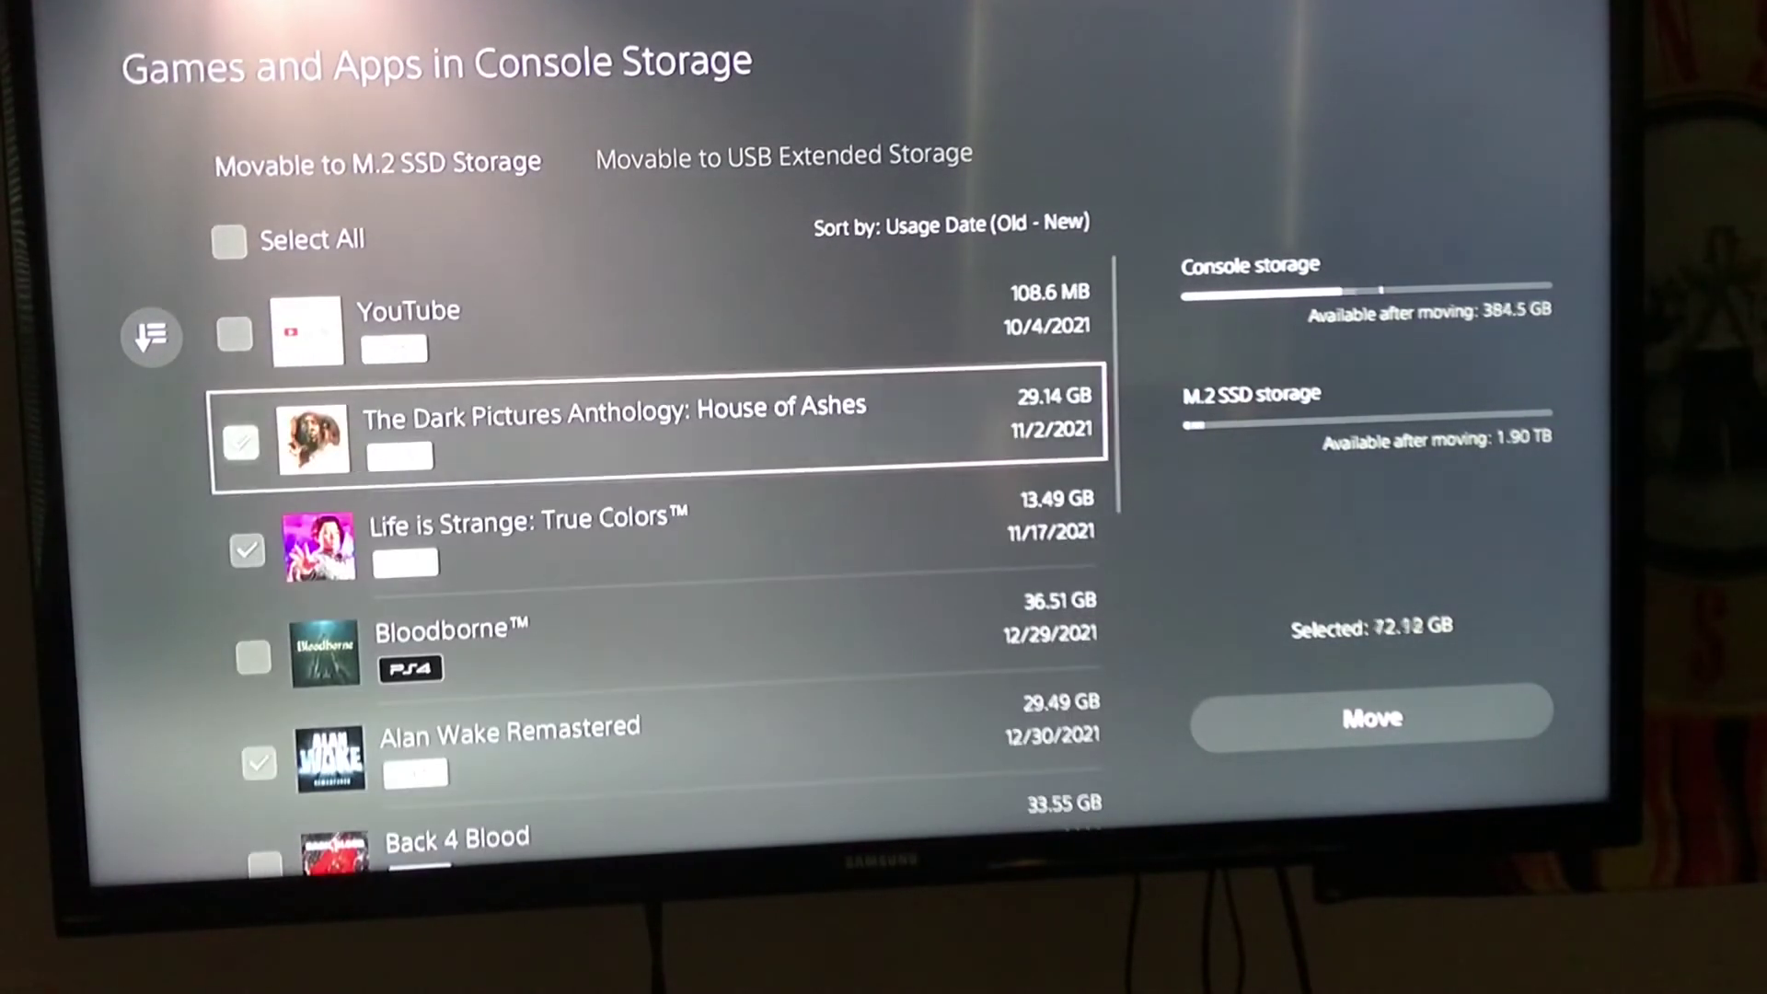
{"action": "left_click", "coordinate": [1372, 718]}
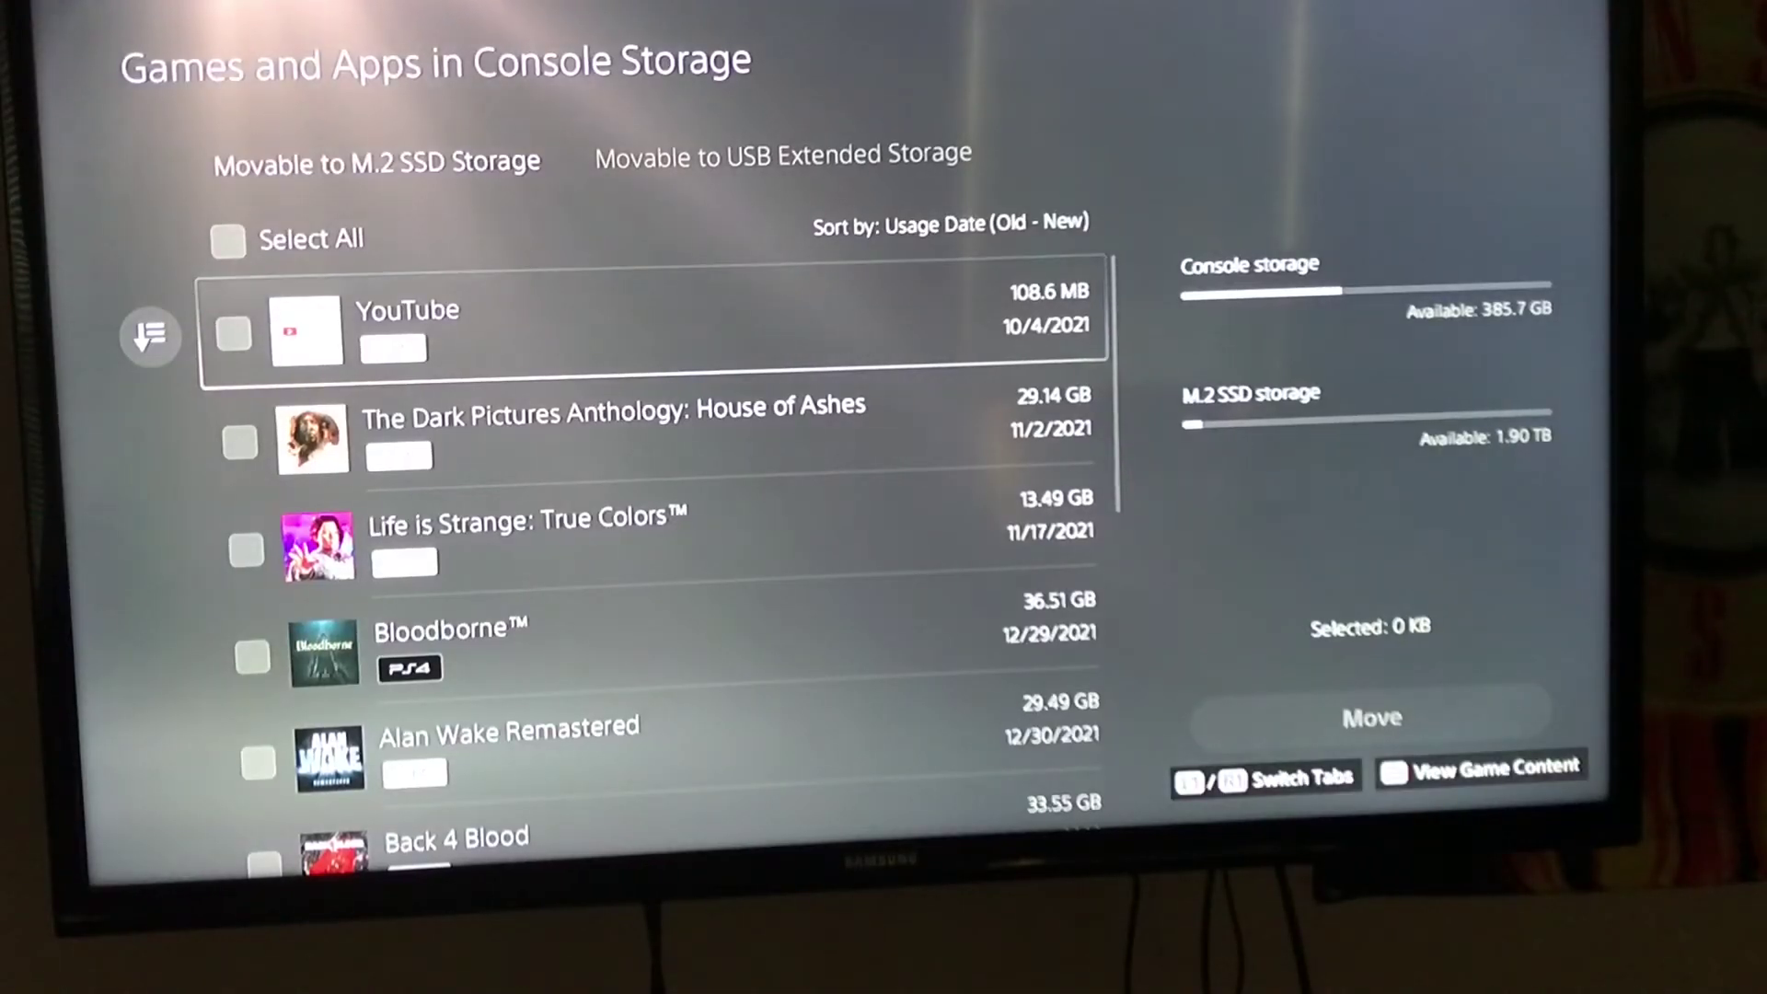
Open The Matrix Awakens game hub from the installed Game Library
{"action": "scroll", "scroll_direction": "down", "scroll_amount": 3}
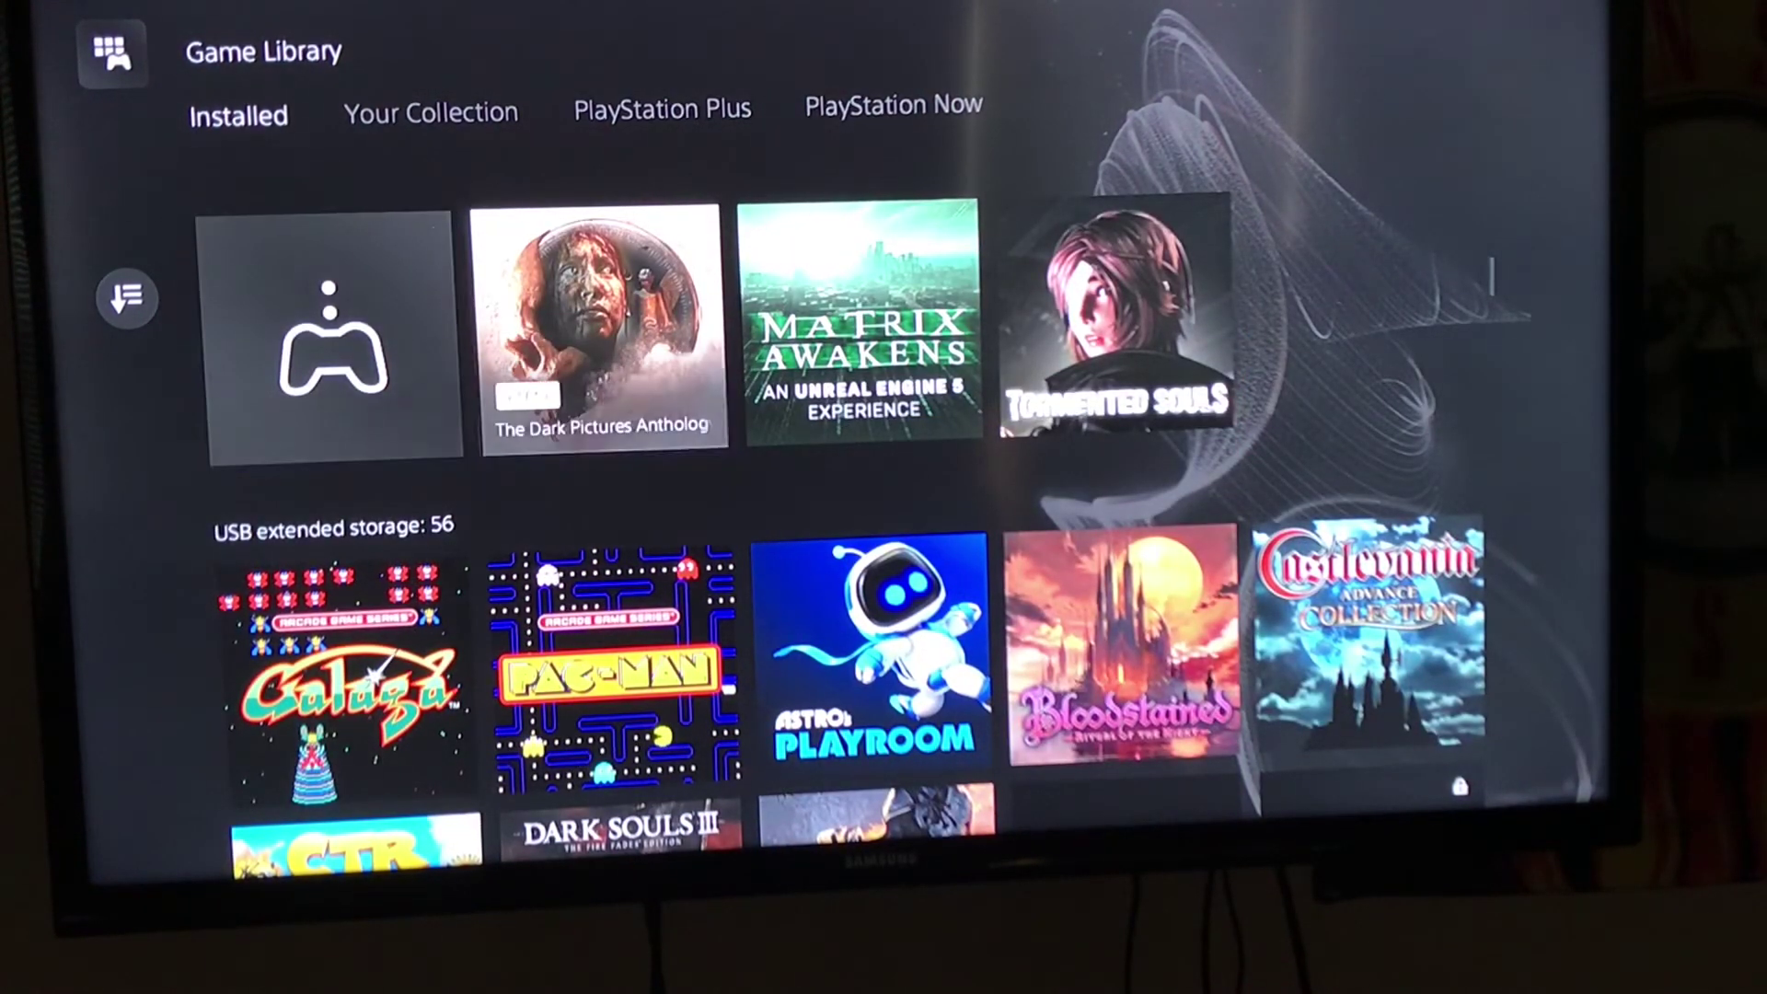
{"action": "left_click", "coordinate": [860, 331]}
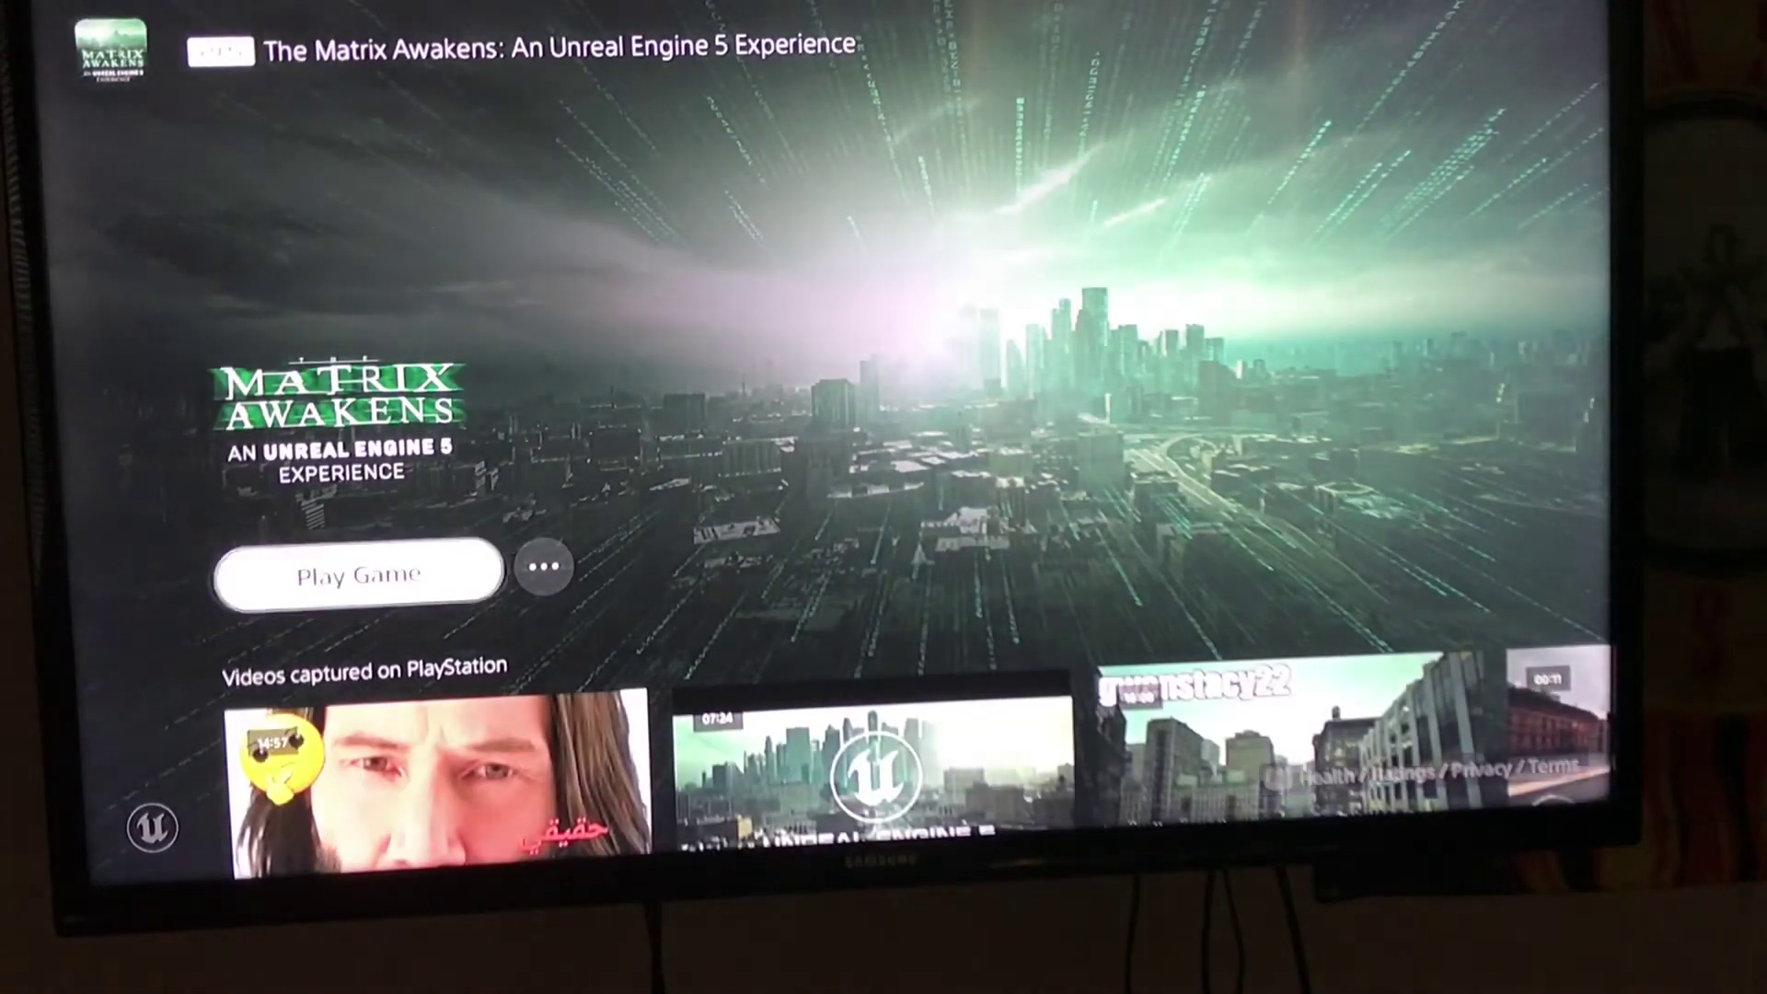